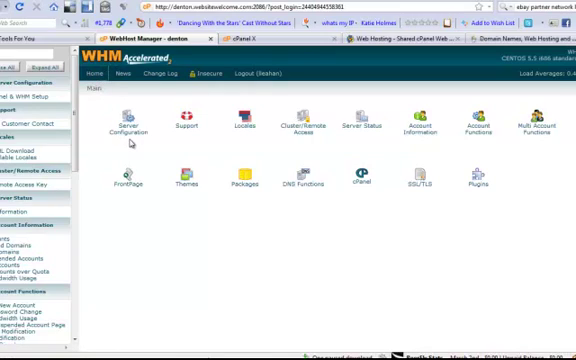
mouse_move(124, 178)
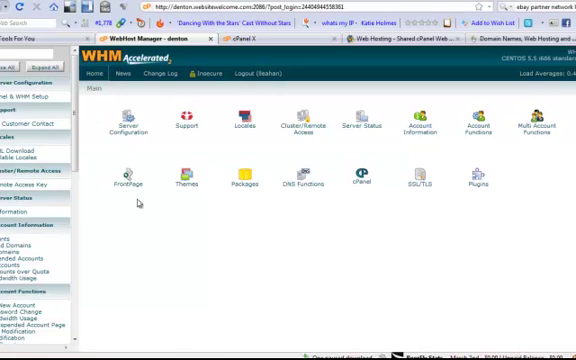
- Leave the WHM server overview for the hosting account's cPanel dashboard
left_click(240, 44)
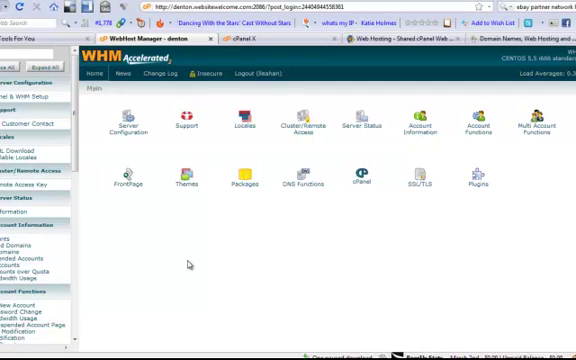
mouse_move(196, 284)
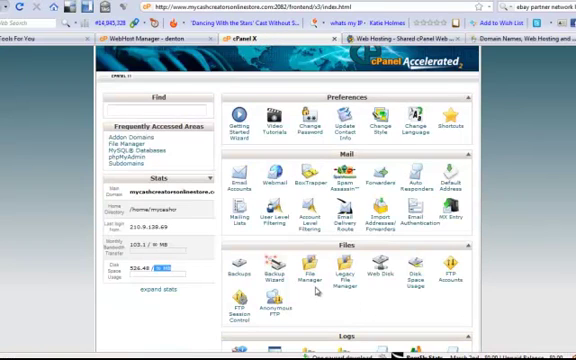
- Browse the account's home folder in File Manager, scanning the per-domain directories
left_click(312, 278)
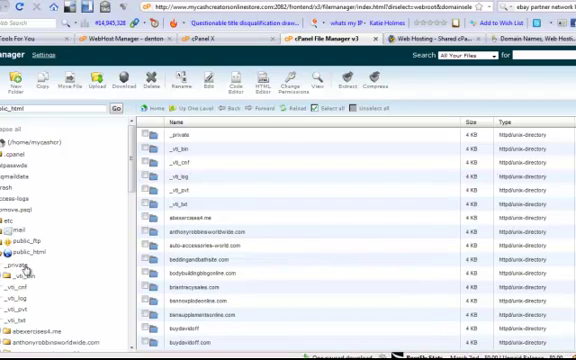
scroll("down", 3)
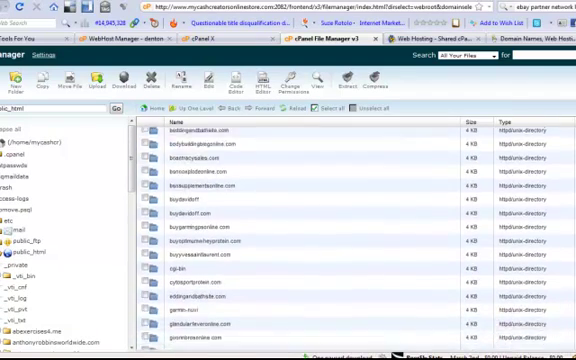
scroll("down", 3)
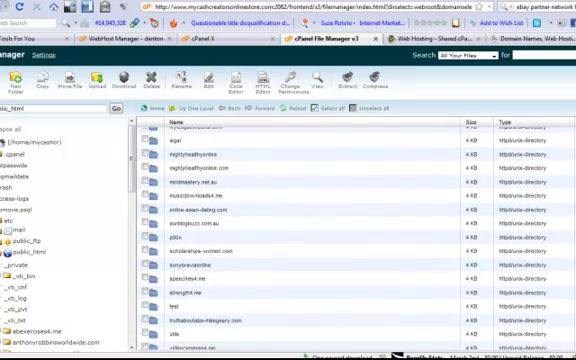
scroll("down", 3)
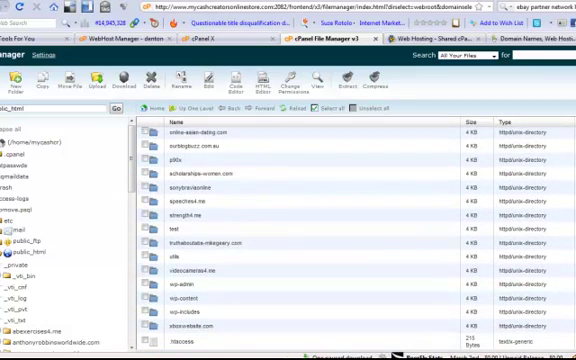
scroll("down", 3)
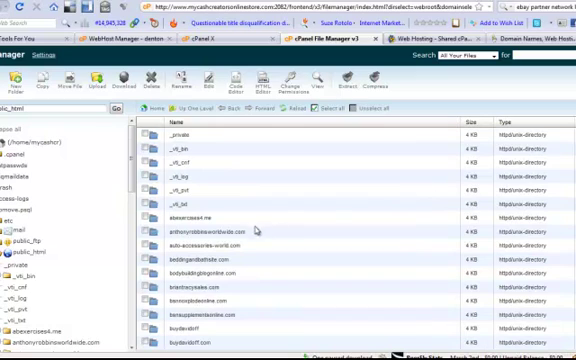
mouse_move(256, 232)
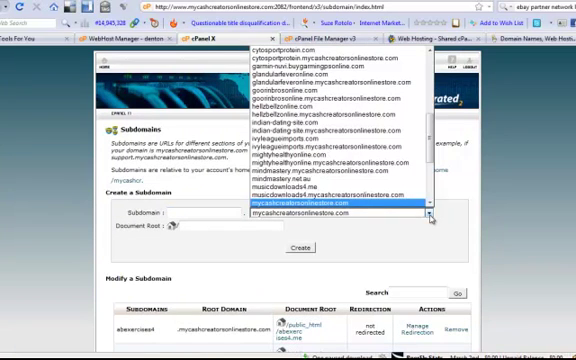
mouse_move(356, 184)
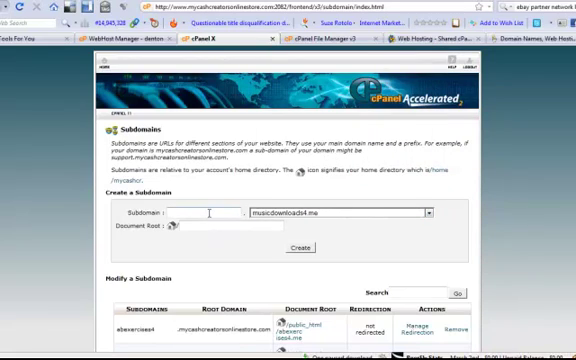
- Enter the subdomain name 'd' under a chosen hosted domain in Subdomains
type("d")
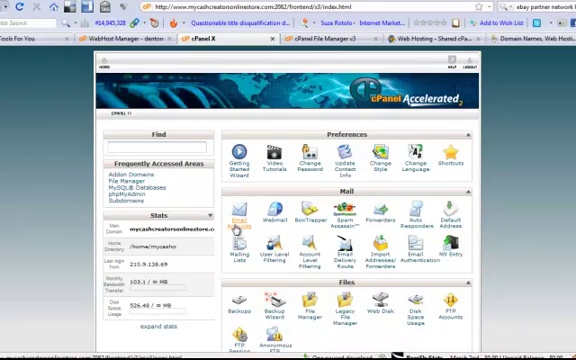
mouse_move(232, 232)
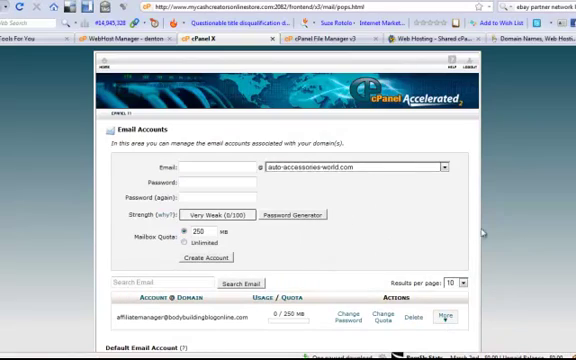
scroll("down", 3)
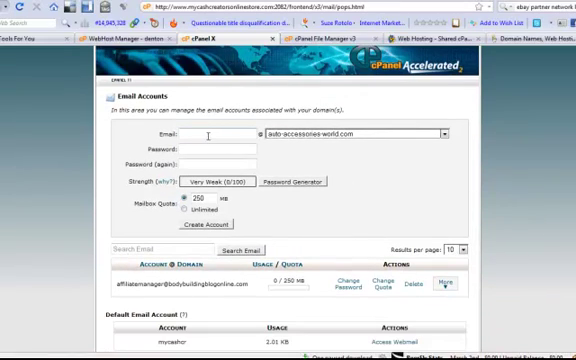
type("sales")
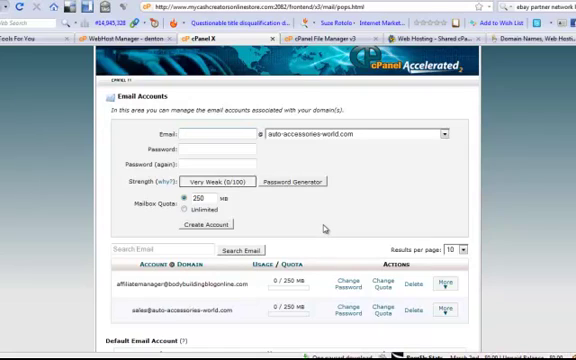
mouse_move(148, 332)
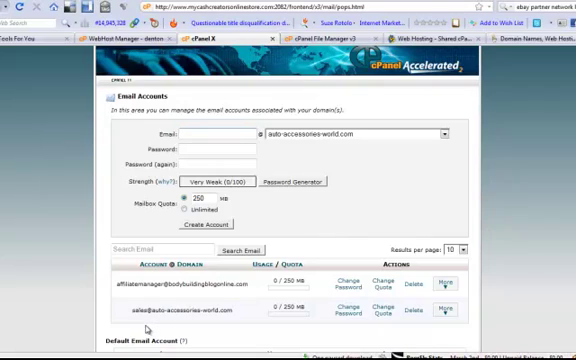
mouse_move(190, 328)
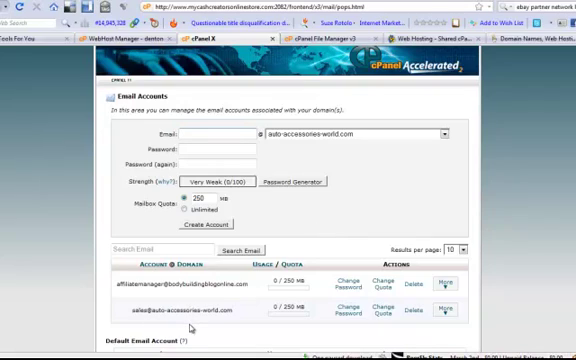
mouse_move(182, 324)
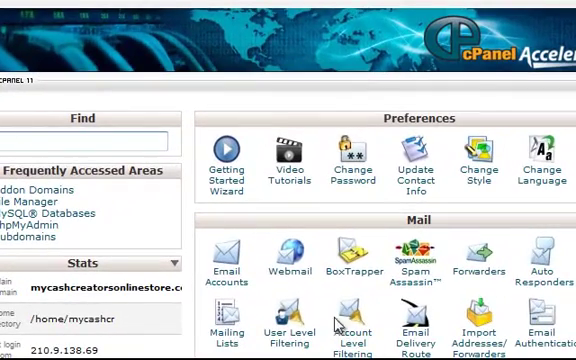
- Review the Webmail information page and return to the dashboard
left_click(298, 258)
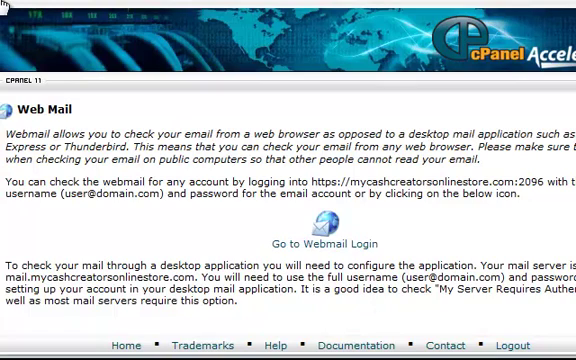
left_click(128, 340)
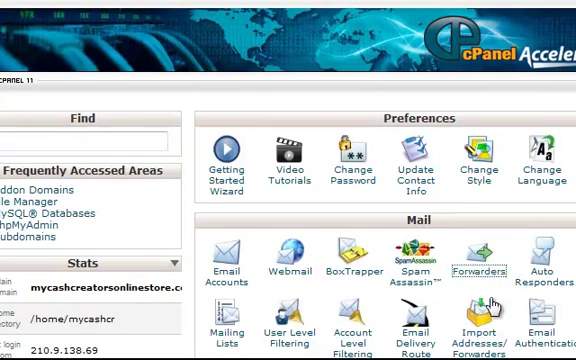
- Check the Forwarders page, confirming no email forwarders exist yet
left_click(480, 256)
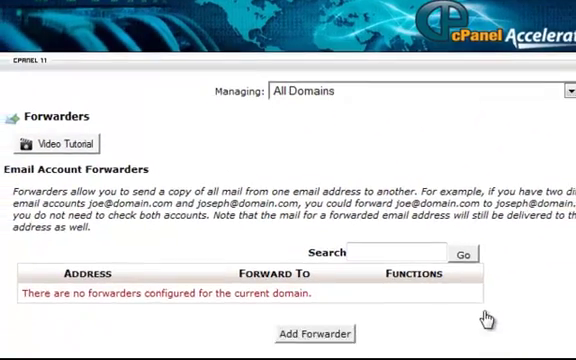
scroll("down", 3)
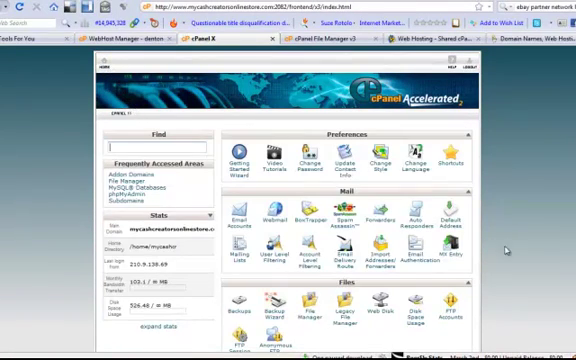
scroll("down", 3)
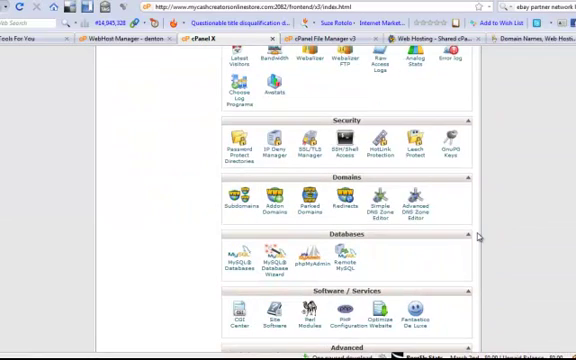